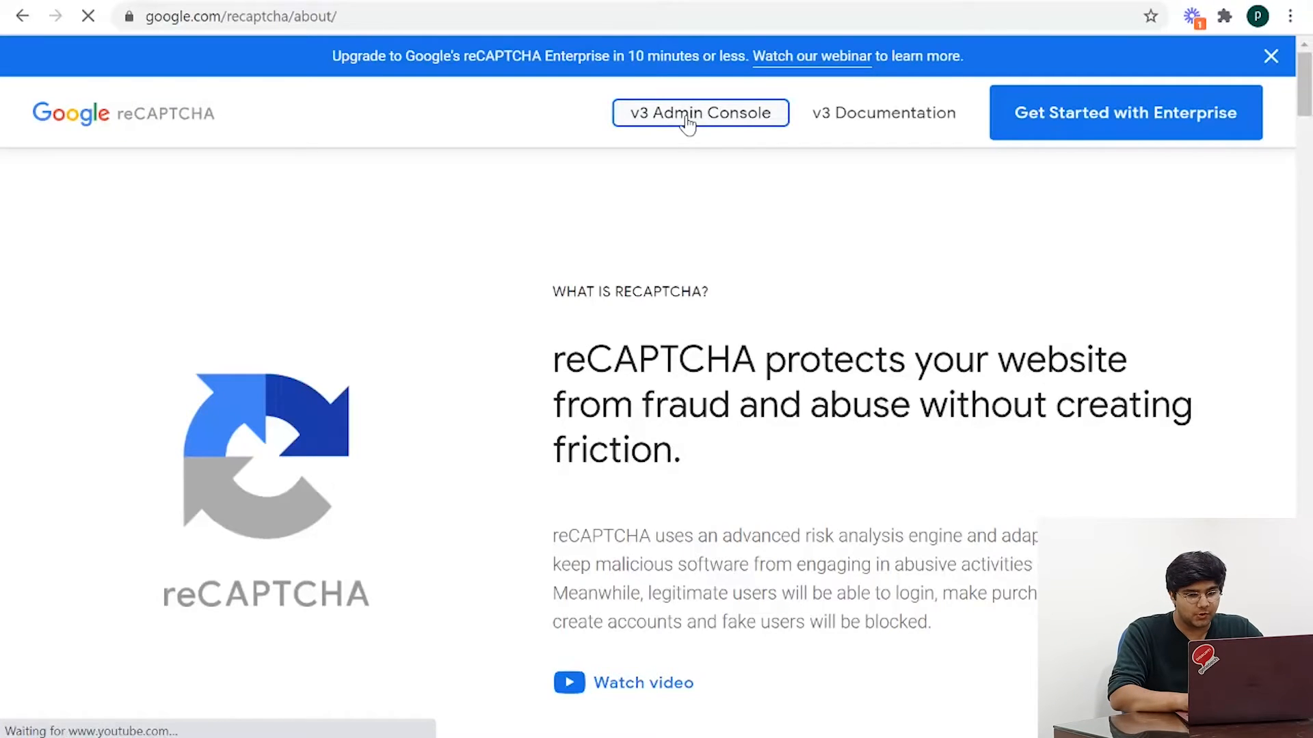
Step: Go to the reCAPTCHA v3 Admin Console to reach the Register a new site form
left_click(699, 112)
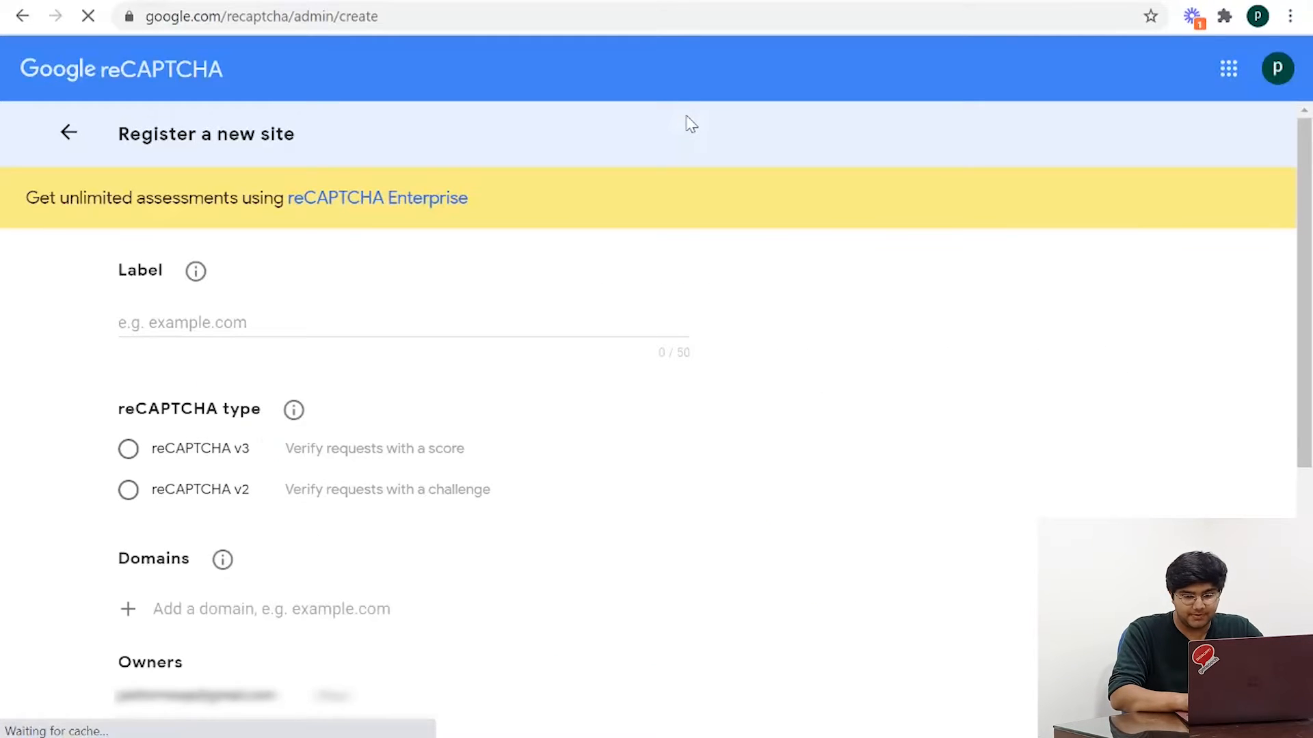
Step: Register the site with a label as reCAPTCHA v2 'I'm not a robot' and submit it
left_click(402, 322)
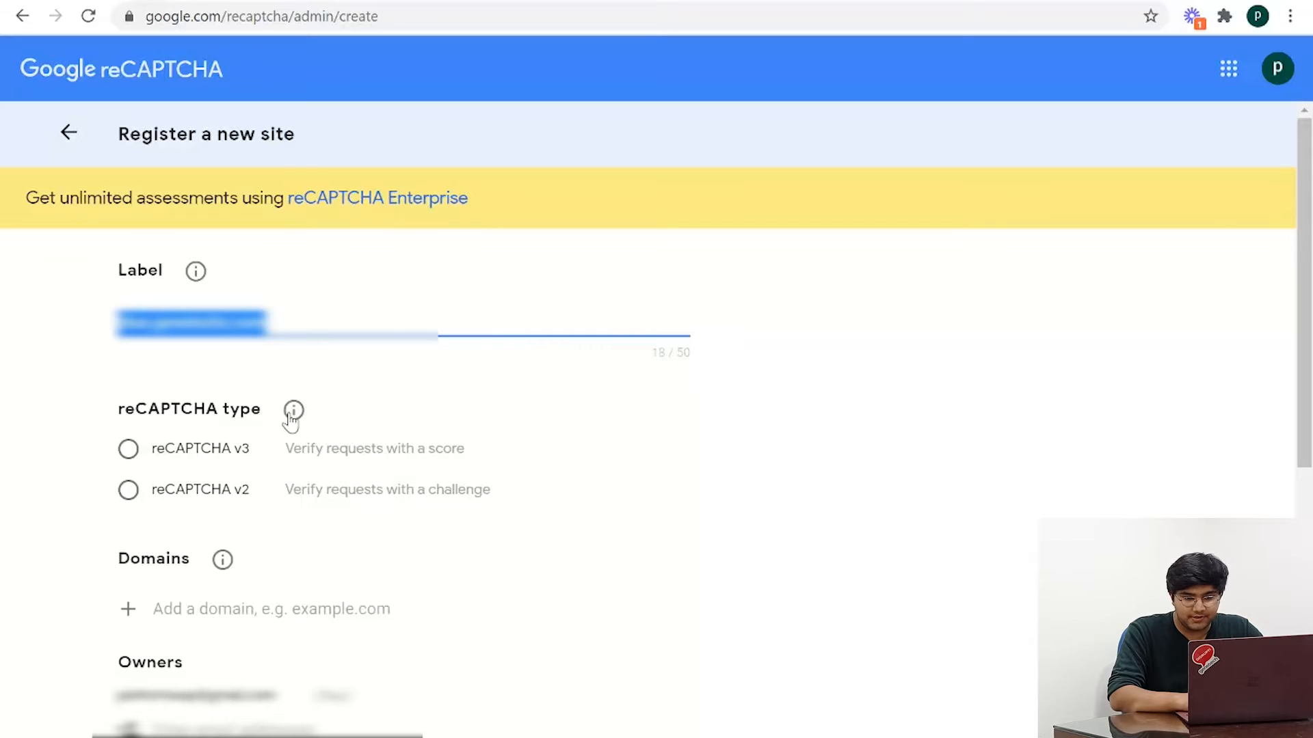
left_click(128, 489)
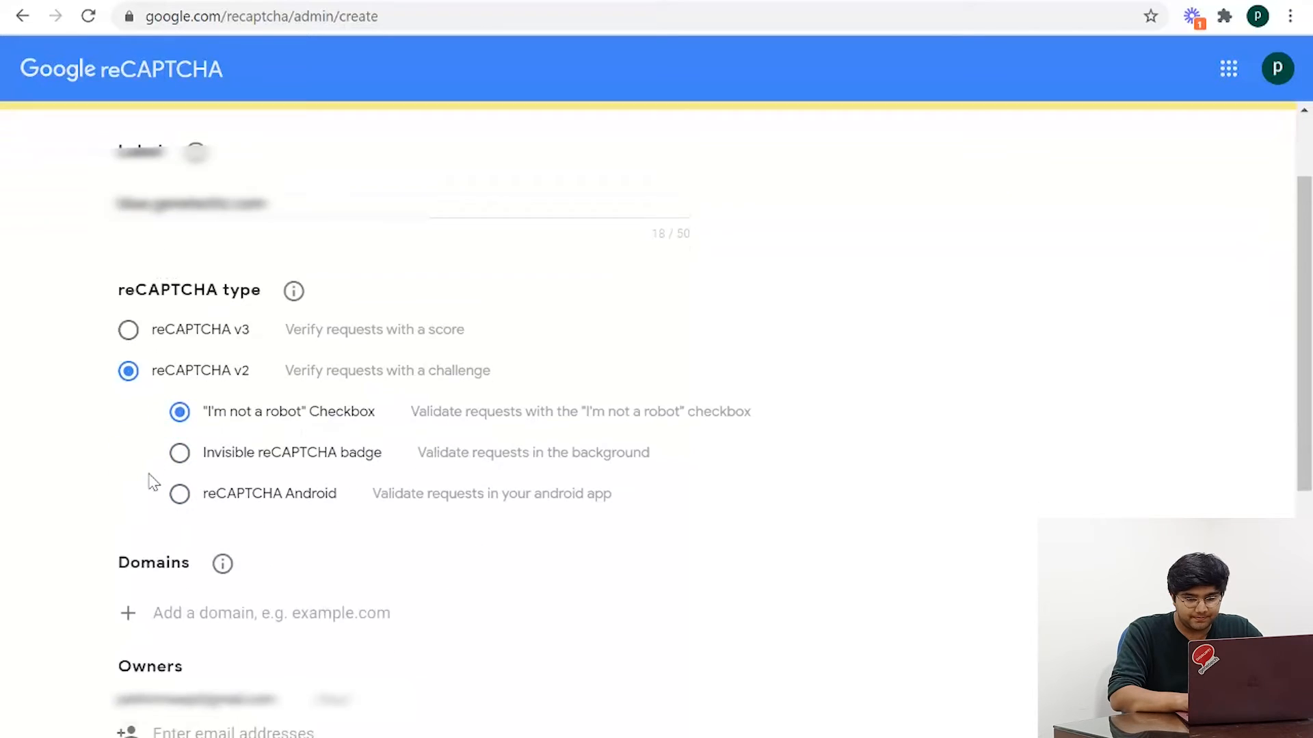
scroll("down", 3)
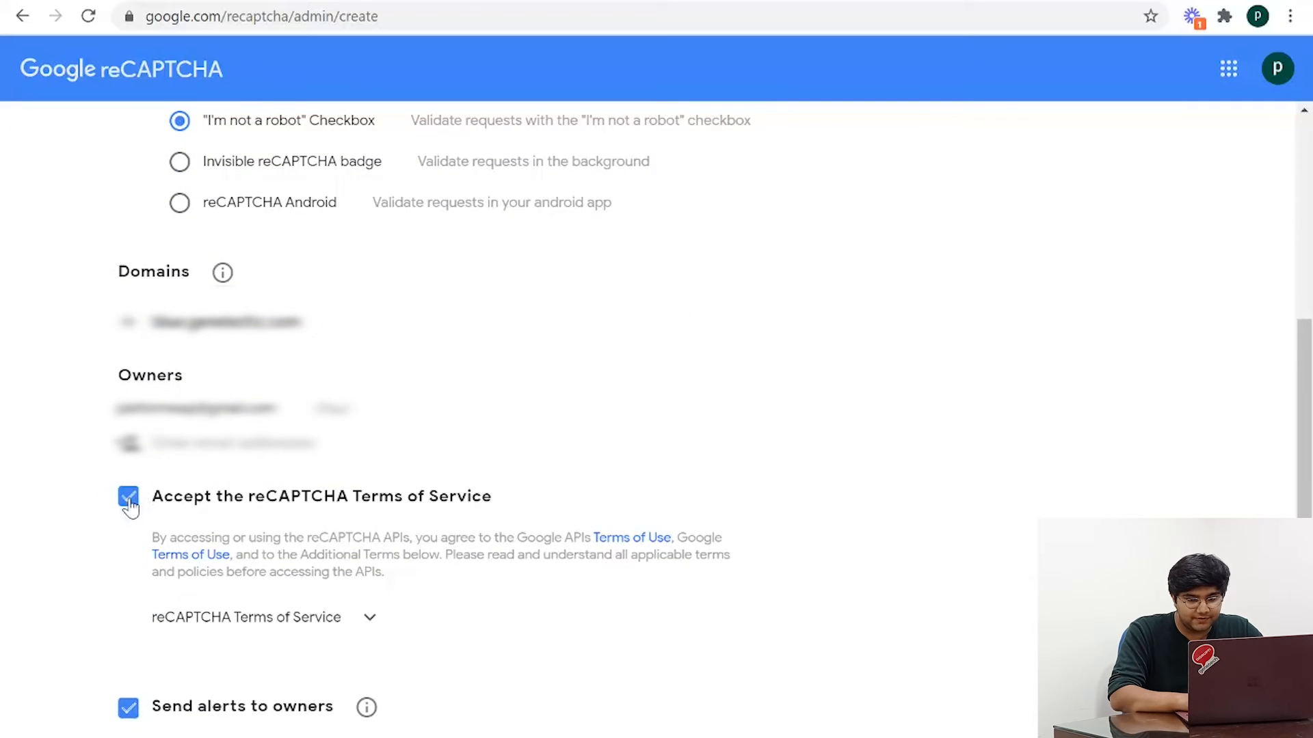
scroll("down", 3)
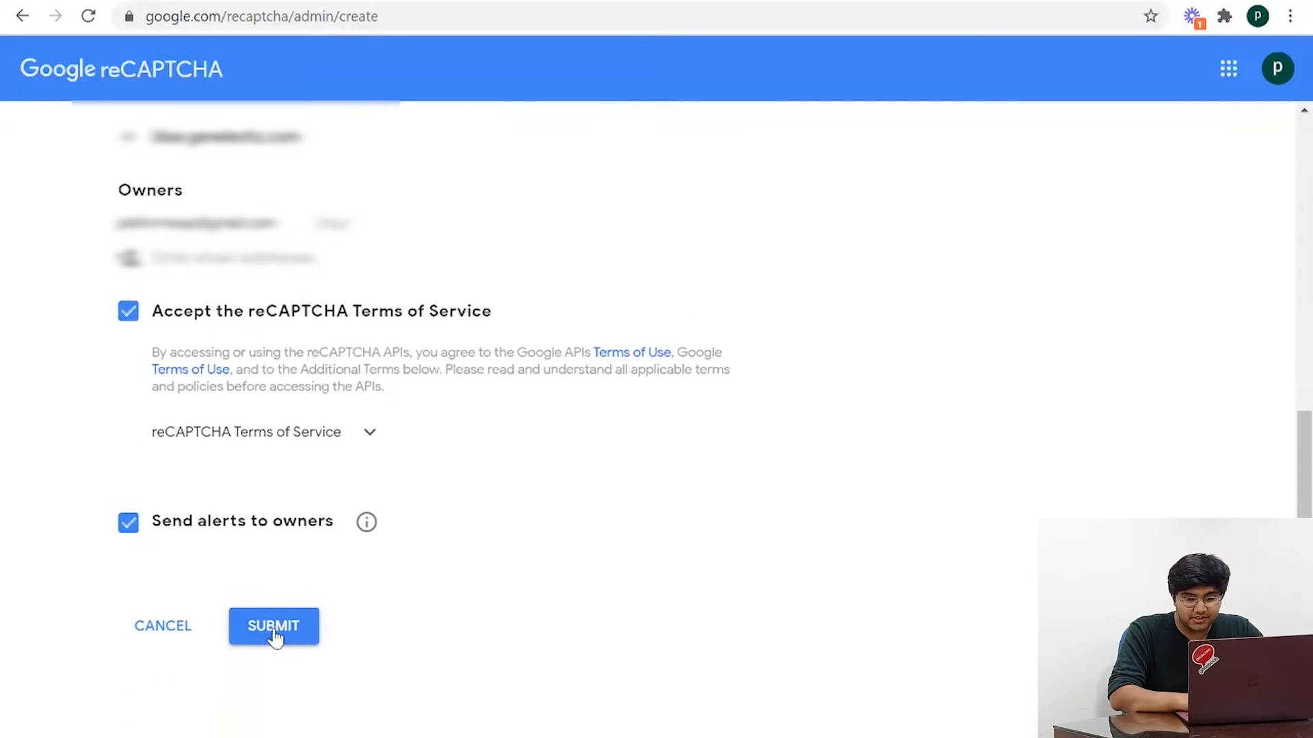
left_click(273, 627)
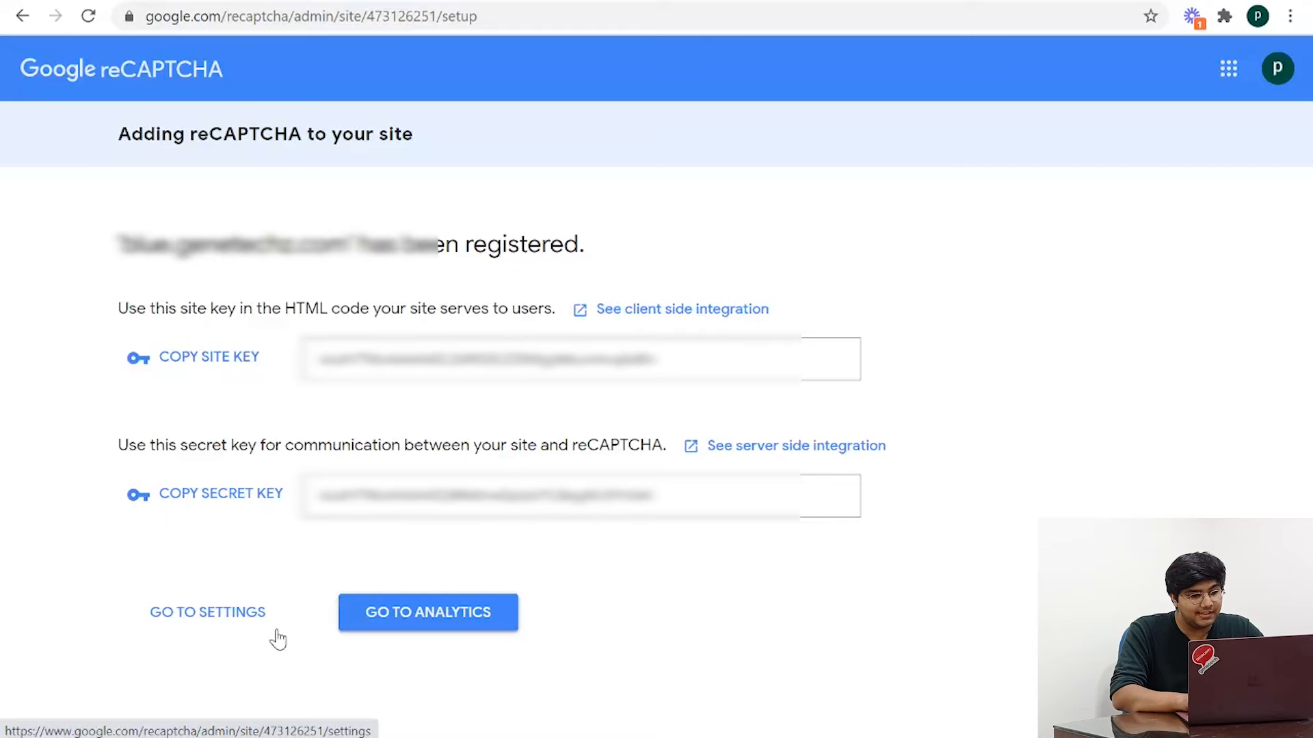
mouse_move(255, 616)
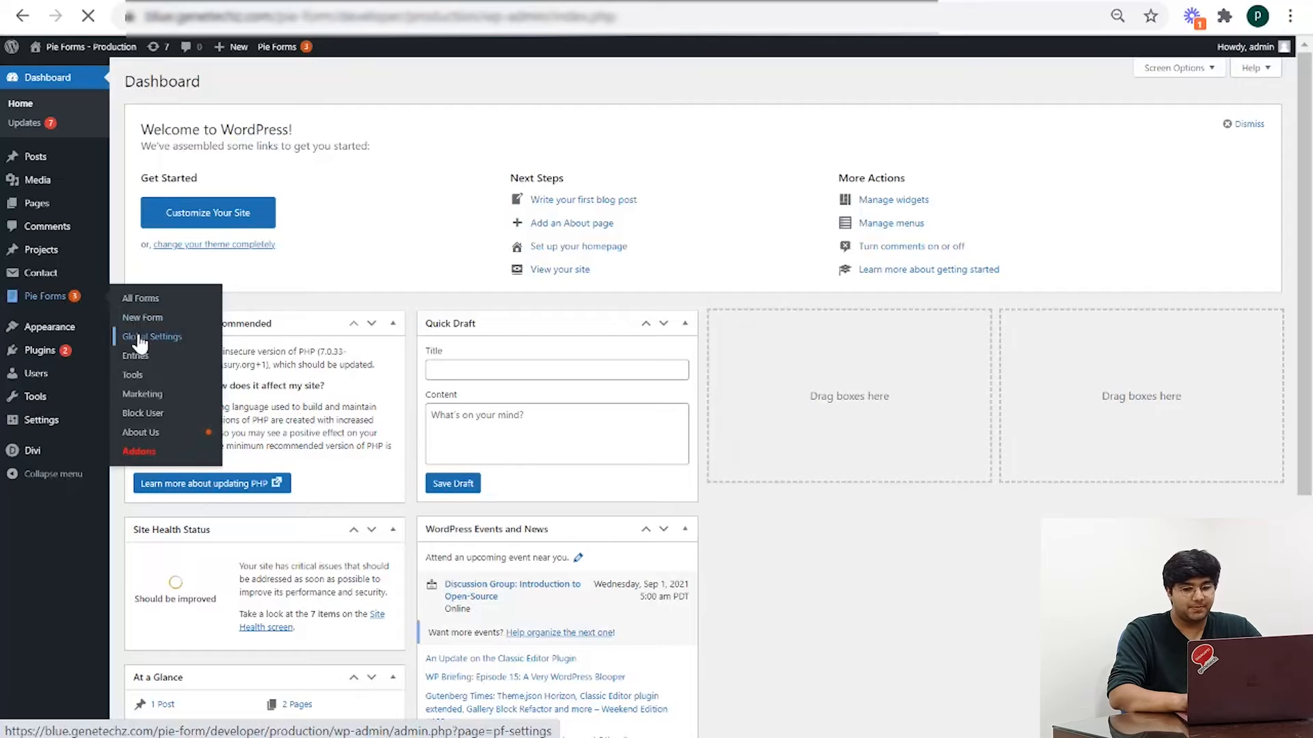
Step: Open the reCAPTCHA tab in Pie Forms Global Settings
left_click(153, 336)
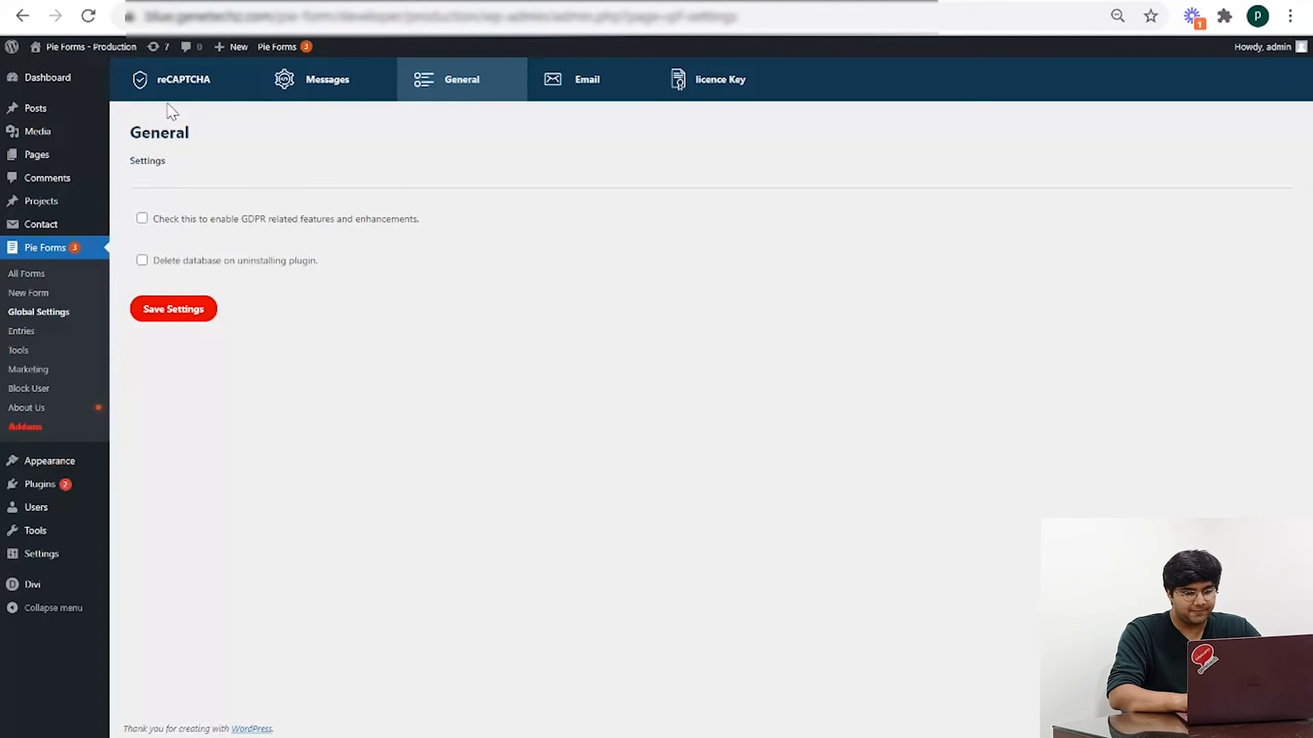
left_click(176, 79)
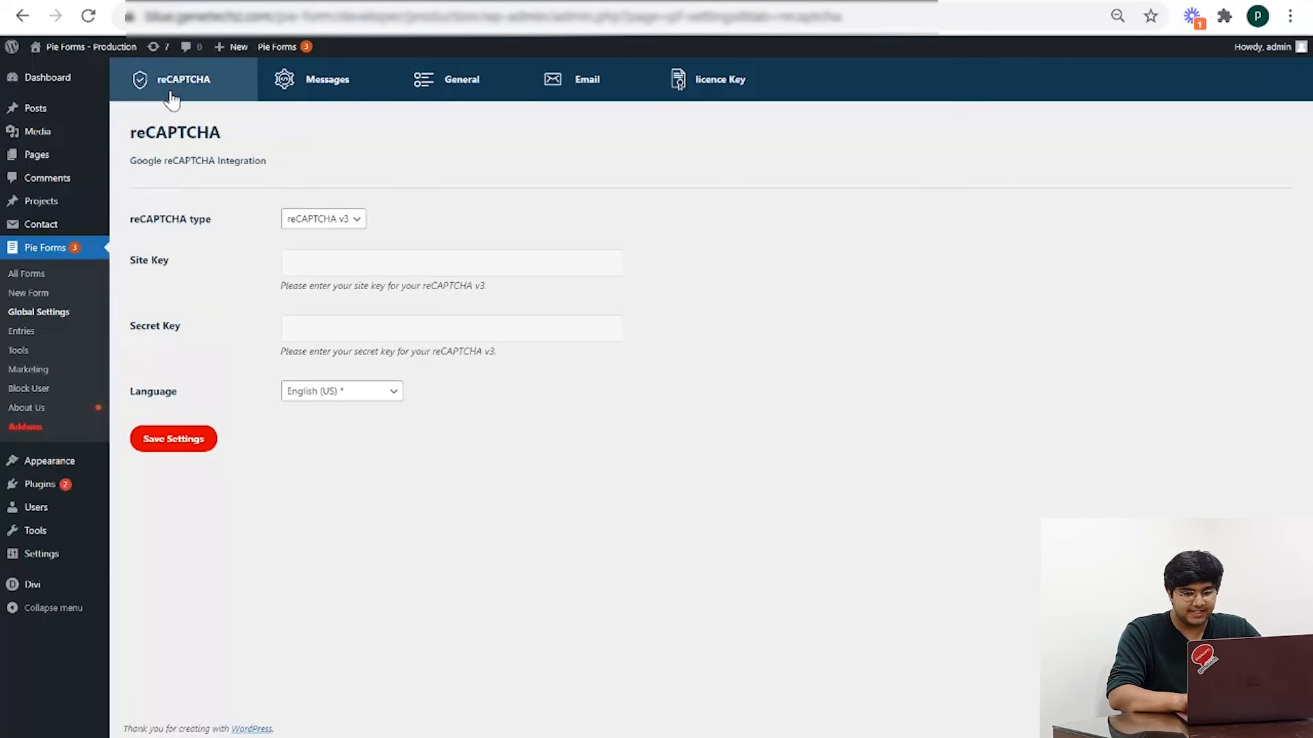
left_click(322, 219)
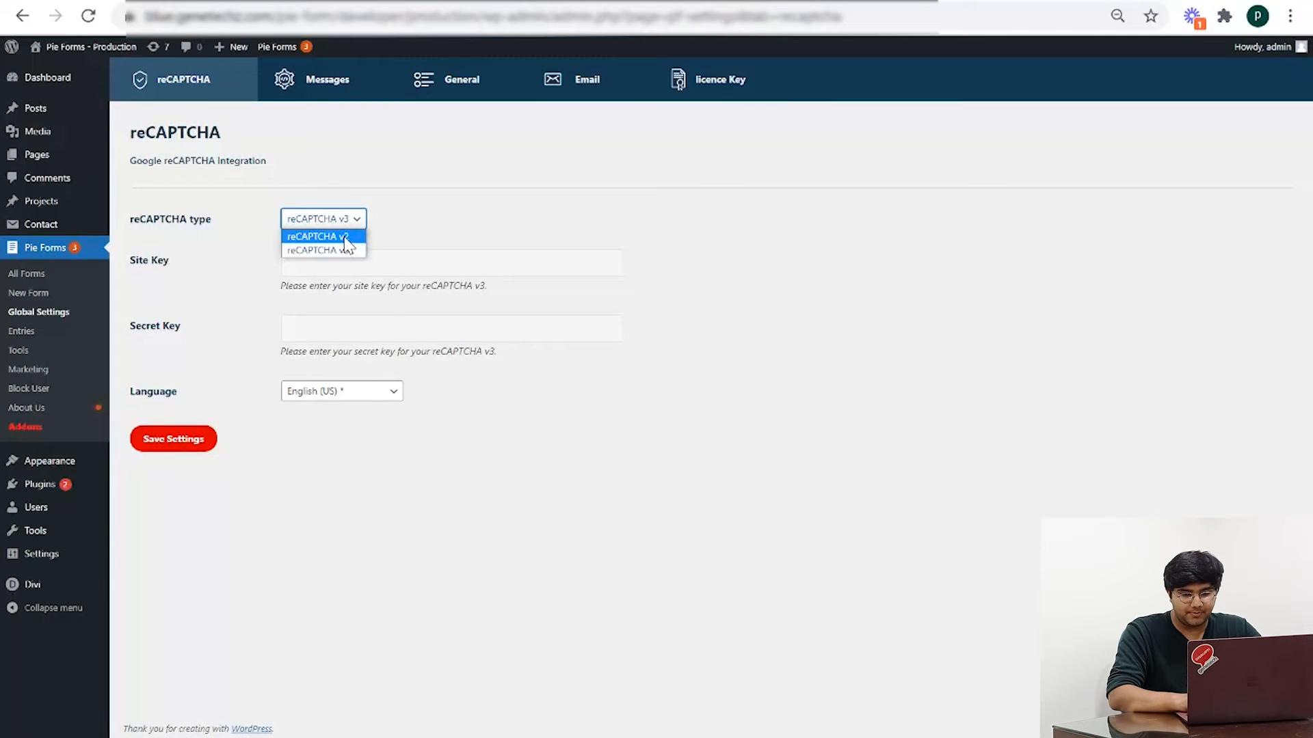
Step: Set the Pie Forms reCAPTCHA type to v2 with the site and secret keys, and save
left_click(310, 16)
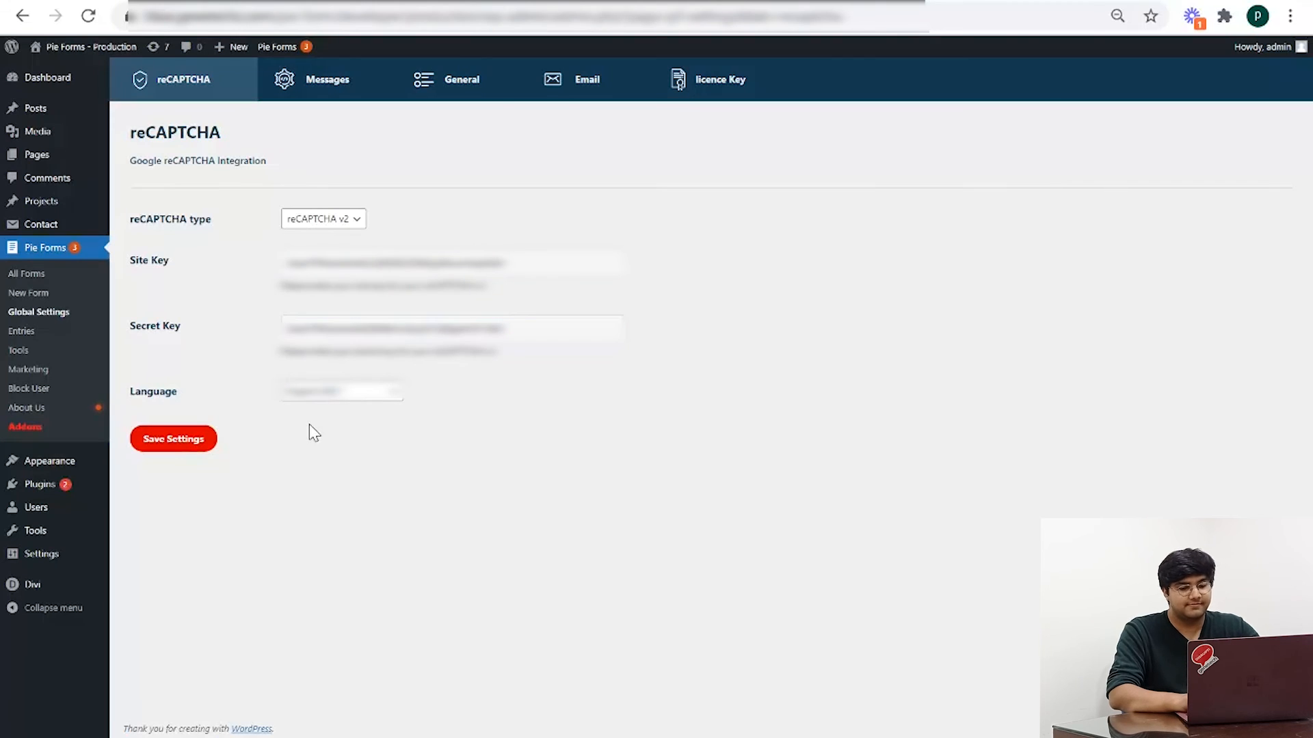
left_click(172, 439)
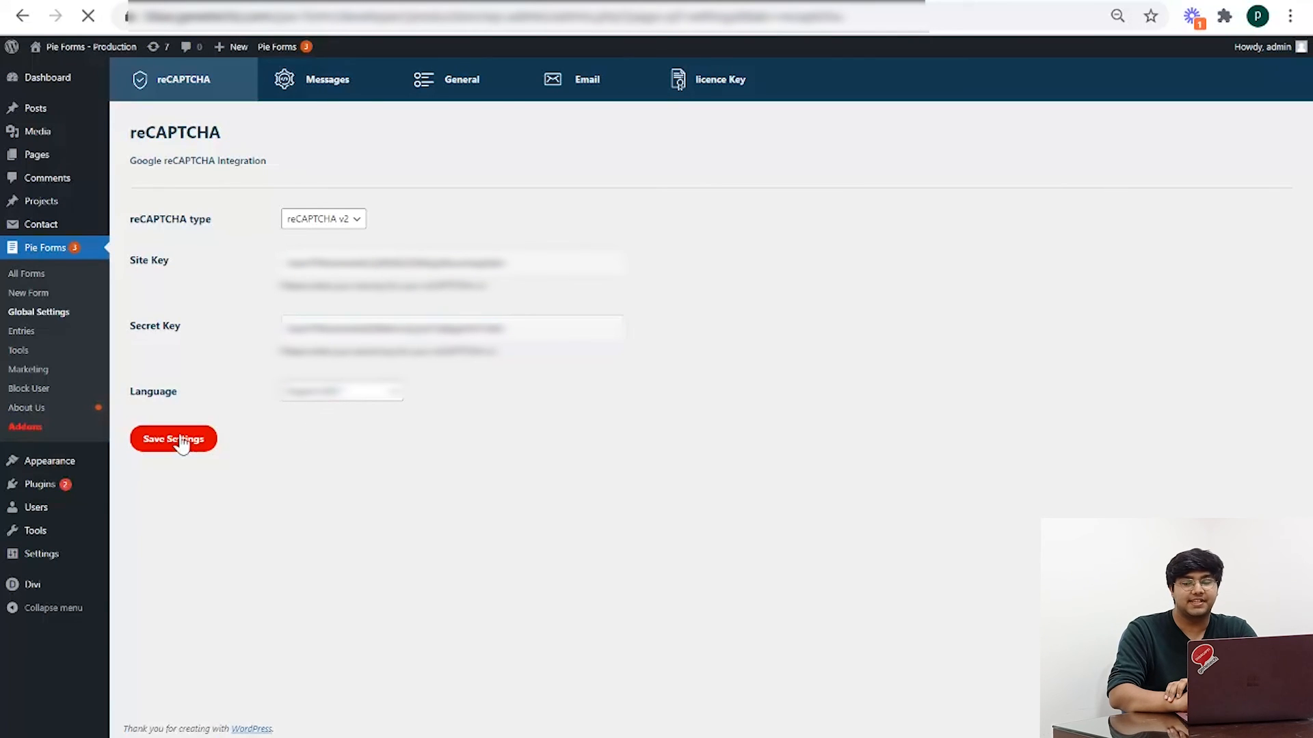